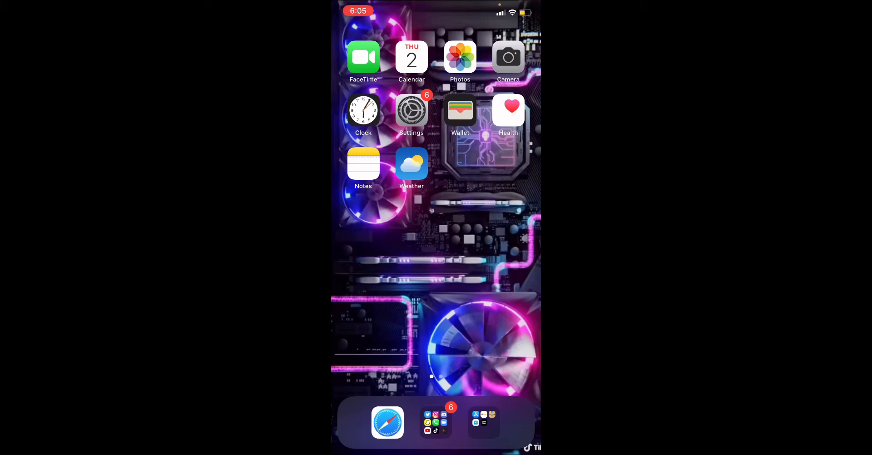
Step: Visit play.geforcenow.com in Safari to see its setup steps, then return to the home screen
{"action": "left_click", "coordinate": [388, 422]}
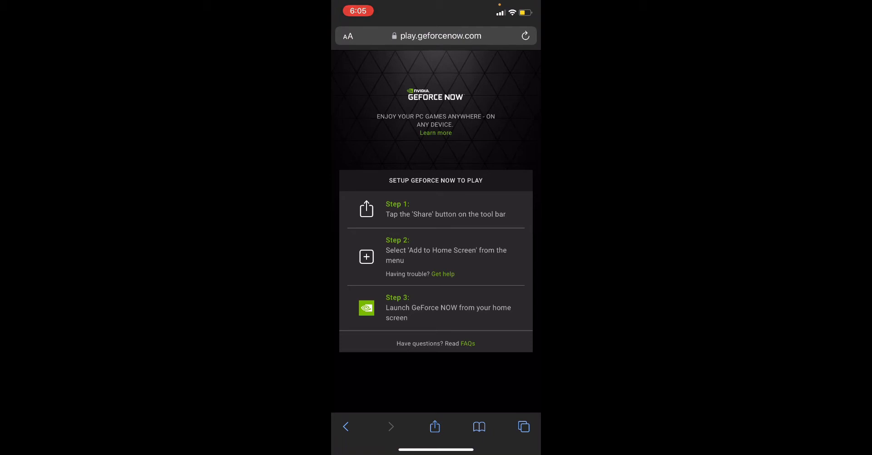
{"action": "left_click", "coordinate": [434, 427]}
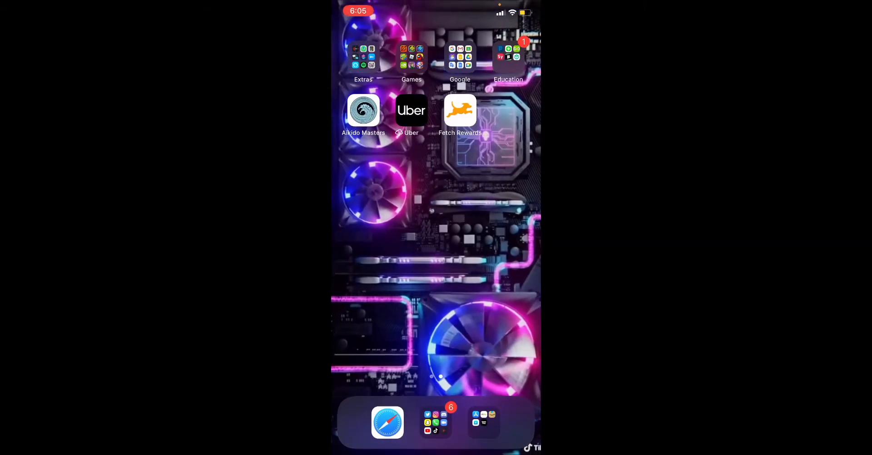
Step: Launch the GeForce NOW web app and open Fortnite from the Free-to-Play games list
{"action": "left_click", "coordinate": [411, 58]}
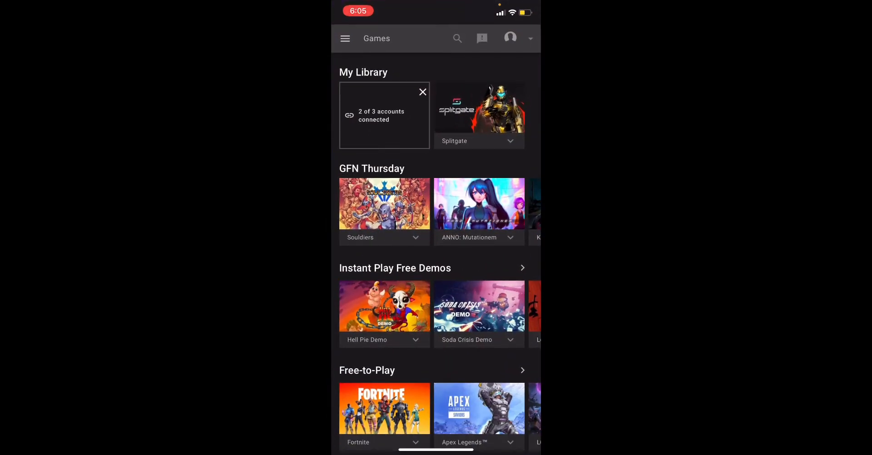
{"action": "scroll", "scroll_direction": "down", "scroll_amount": 3}
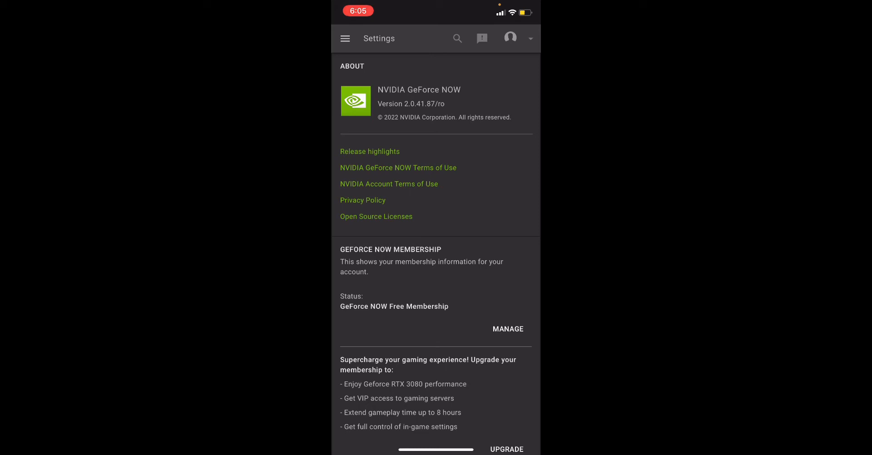
{"action": "scroll", "scroll_direction": "down", "scroll_amount": 3}
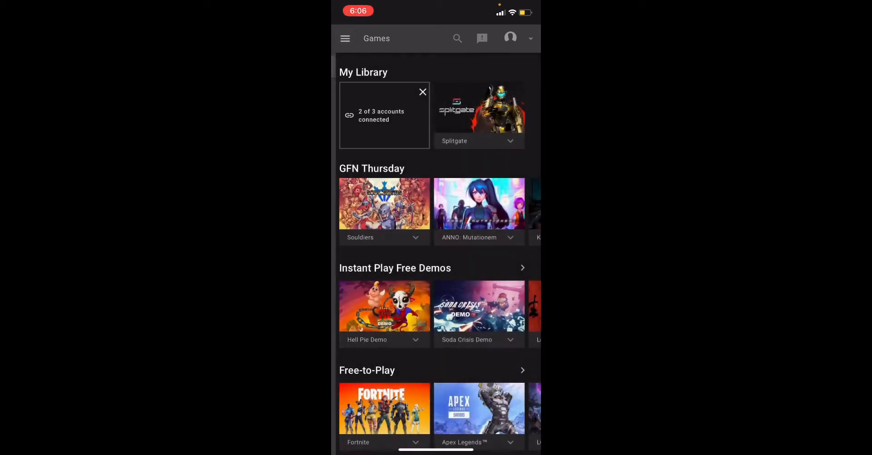
{"action": "scroll", "scroll_direction": "down", "scroll_amount": 3}
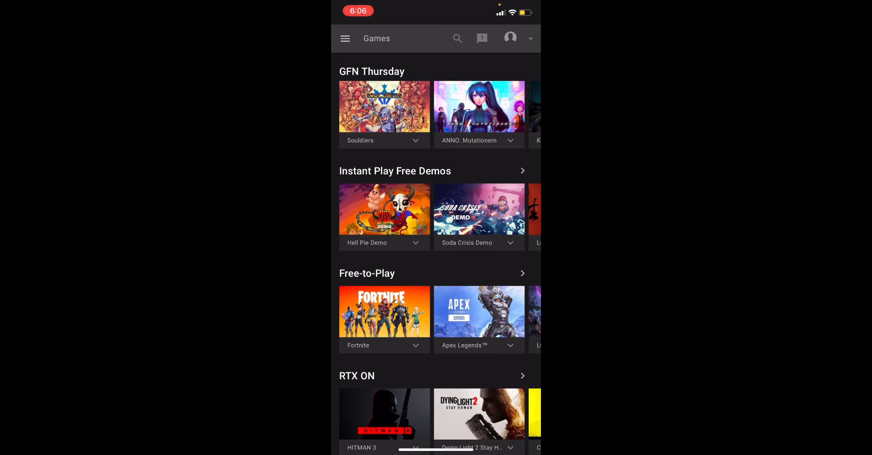
{"action": "left_click", "coordinate": [385, 311]}
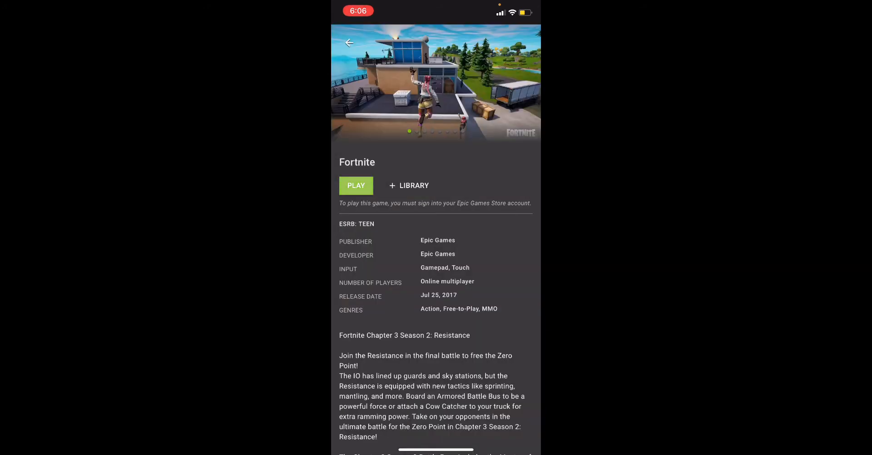
Step: Start streaming Fortnite from its game page and wait for the Fire Mode tip
{"action": "left_click", "coordinate": [356, 185]}
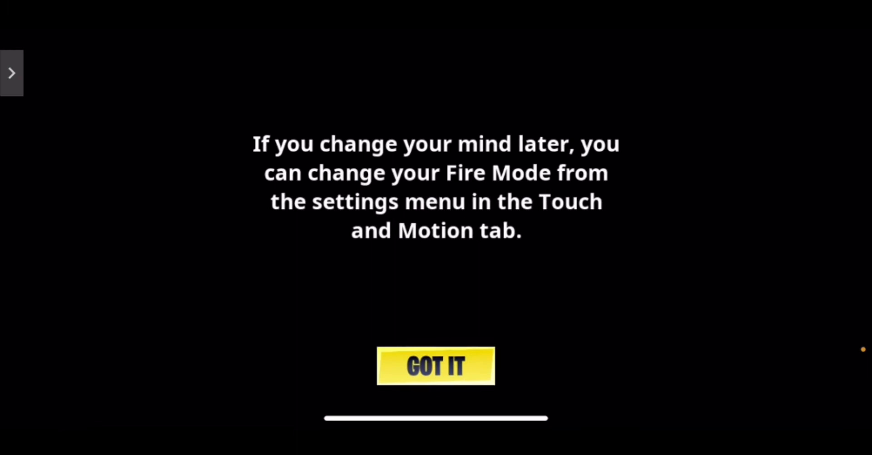
Step: Dismiss the Fire Mode tip, open the gifted Hop and a Wink spray, and close to the lobby
{"action": "left_click", "coordinate": [435, 366]}
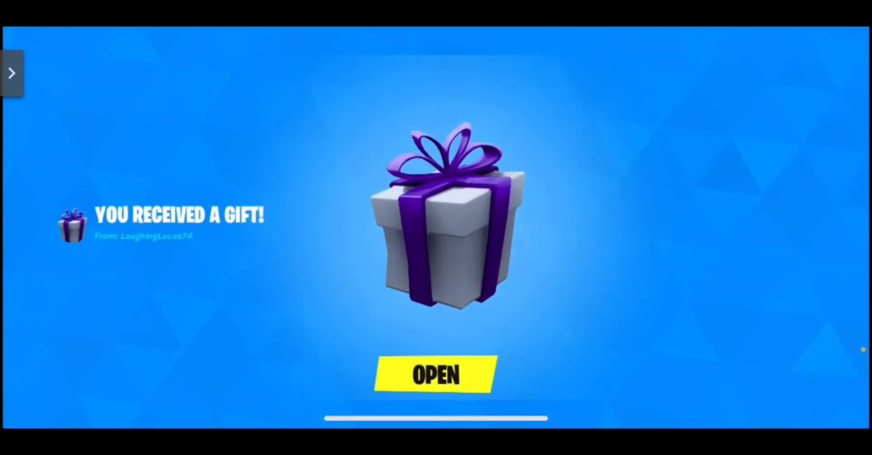
{"action": "left_click", "coordinate": [435, 375]}
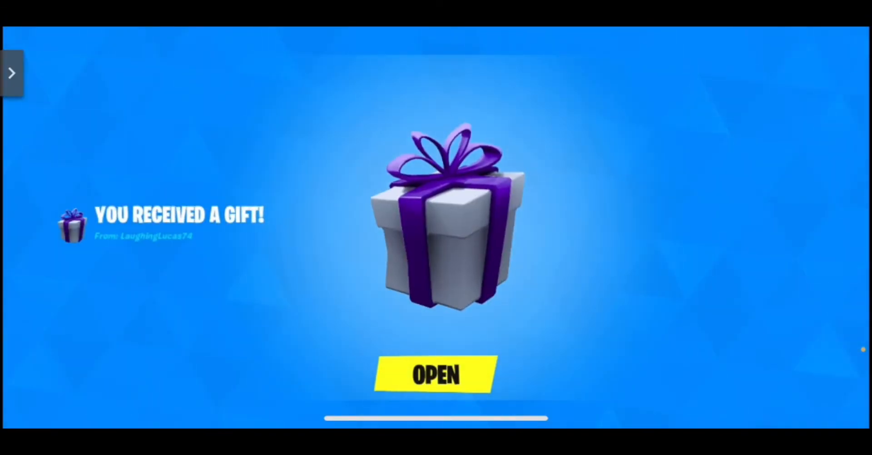
{"action": "left_click", "coordinate": [435, 374]}
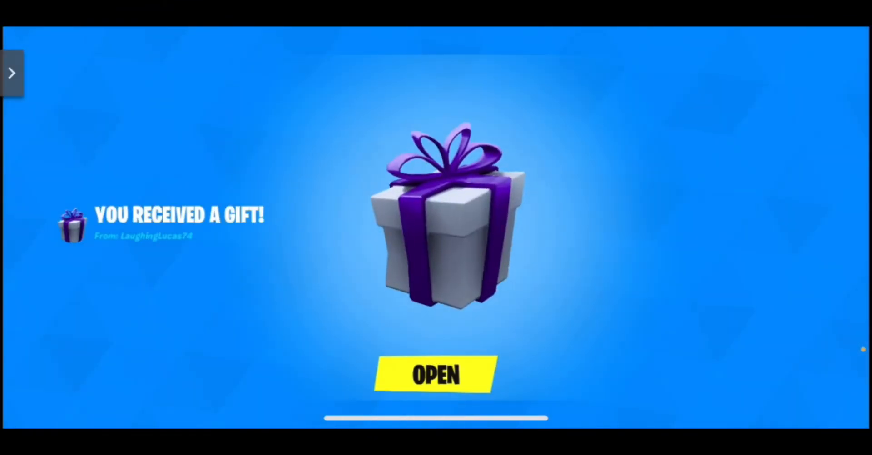
{"action": "left_click", "coordinate": [435, 375]}
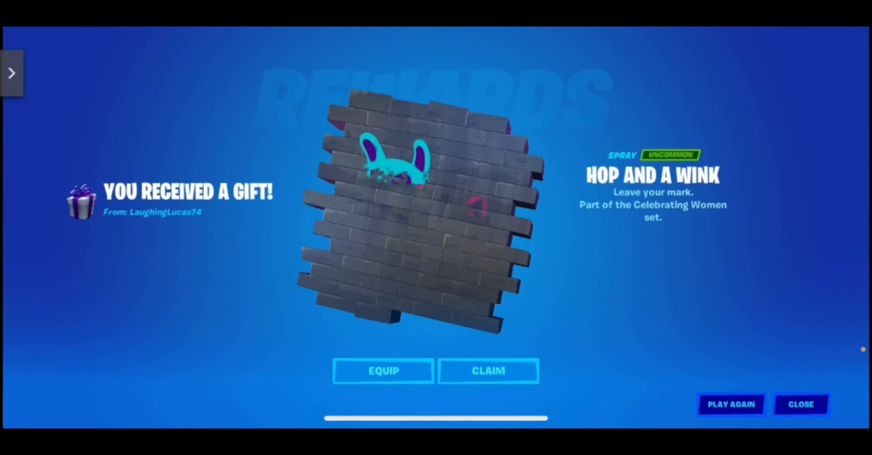
{"action": "left_click", "coordinate": [801, 404]}
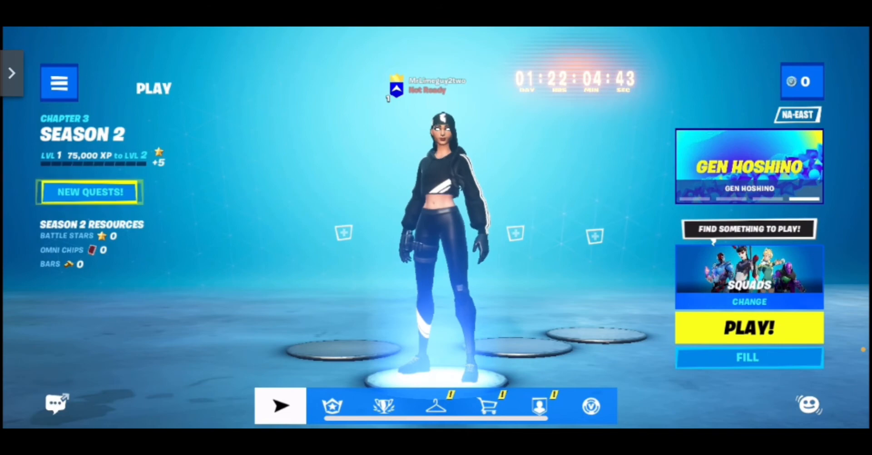
Step: Browse the Item Shop's Special Offers & Bundles and claim the $0.00 Volcanic Assassin Quest Pack
{"action": "left_click", "coordinate": [487, 406]}
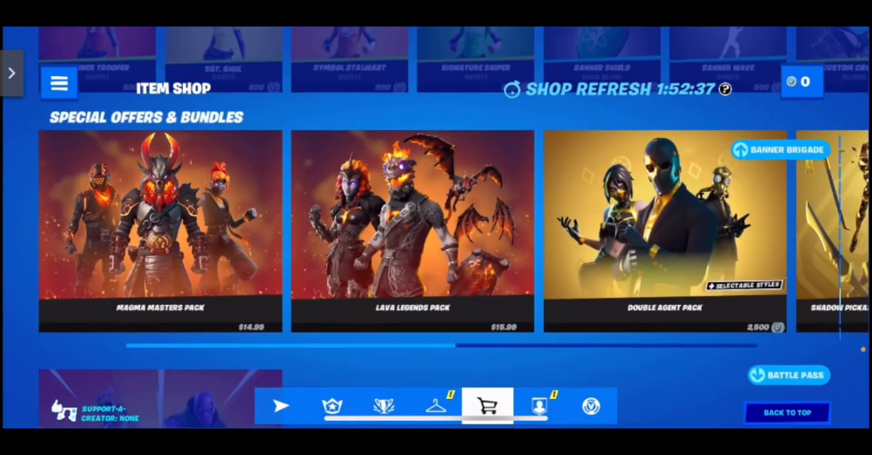
{"action": "scroll", "scroll_direction": "right", "scroll_amount": 3}
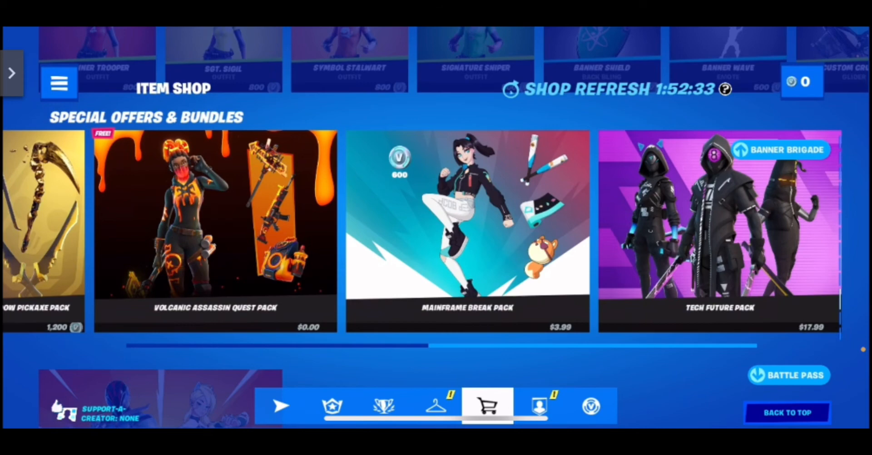
{"action": "left_click", "coordinate": [216, 228]}
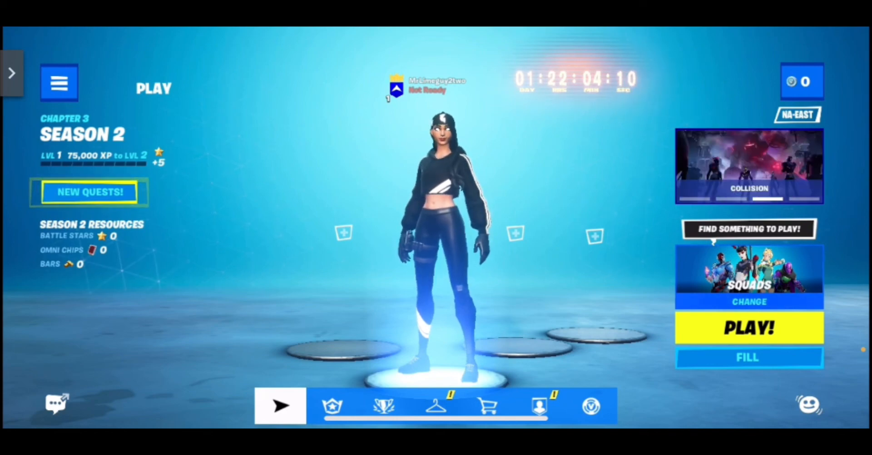
Step: Look over the Locker contents and return to the Play lobby
{"action": "left_click", "coordinate": [90, 192]}
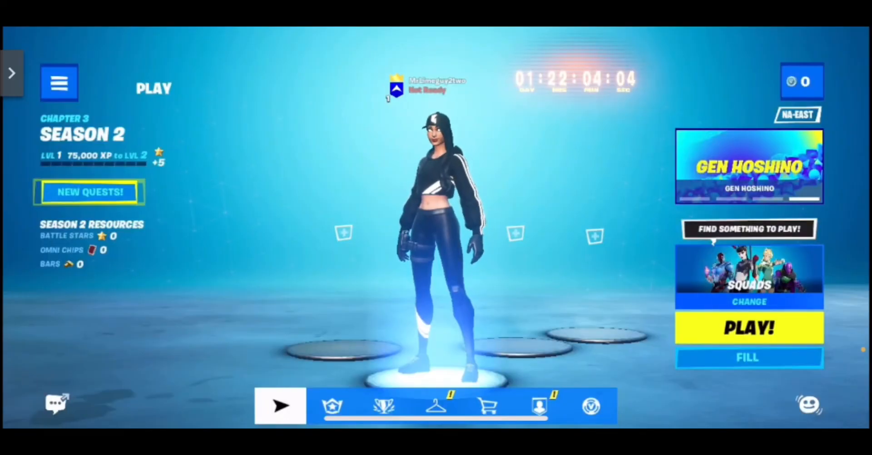
{"action": "left_click", "coordinate": [436, 405]}
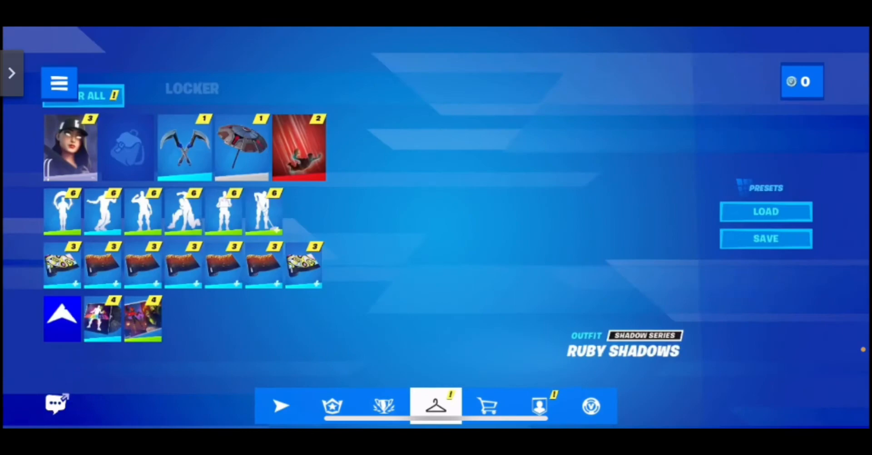
{"action": "left_click", "coordinate": [281, 405]}
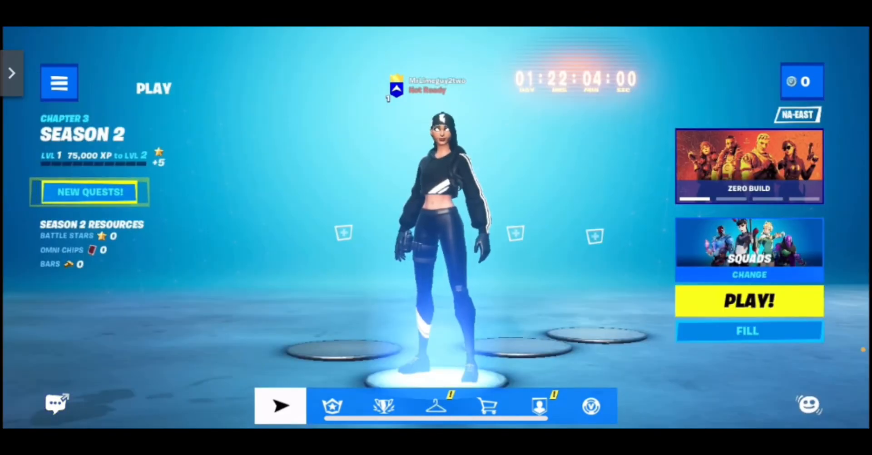
Step: Bring up the HUD Layout Tool from the main menu and dismiss its introduction
{"action": "left_click", "coordinate": [58, 83]}
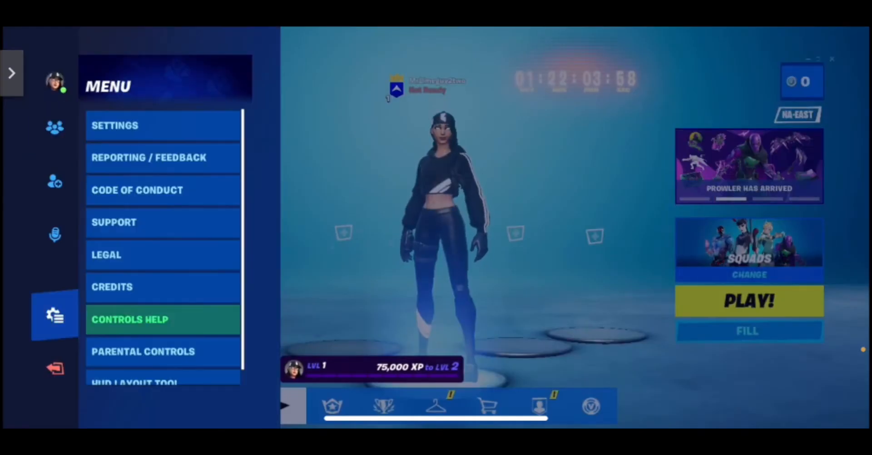
{"action": "left_click", "coordinate": [134, 383]}
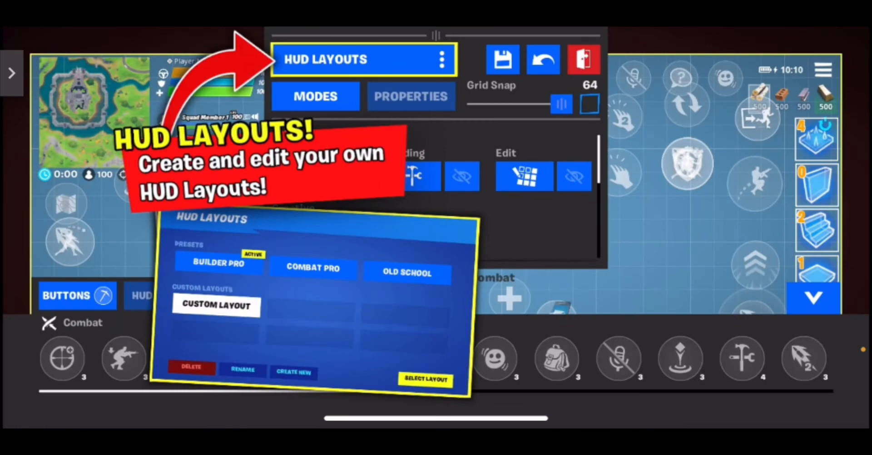
{"action": "left_click", "coordinate": [411, 96]}
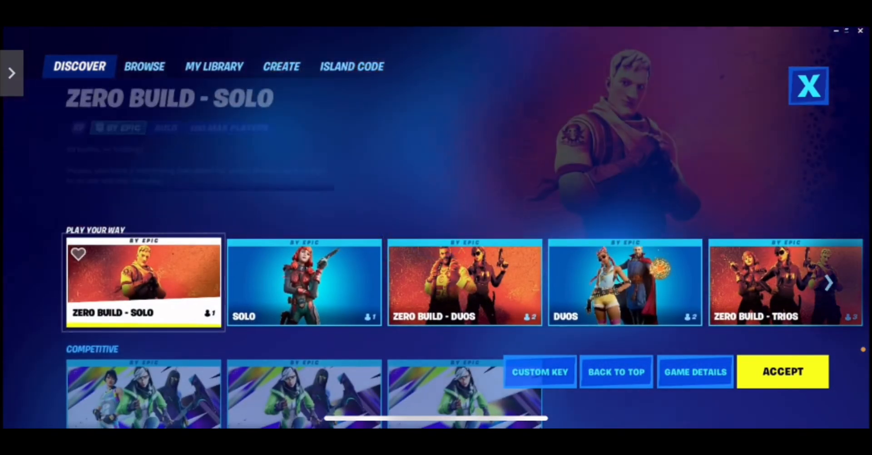
Step: Accept Zero Build - Solo as the game mode and start matchmaking
{"action": "left_click", "coordinate": [783, 372]}
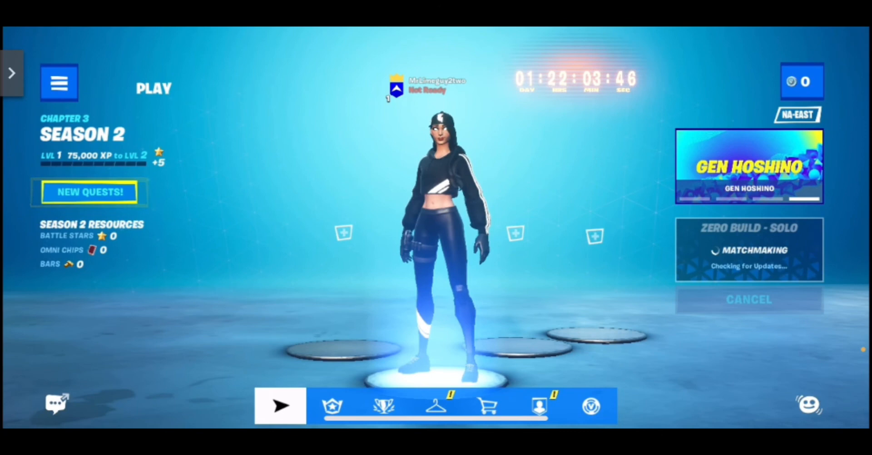